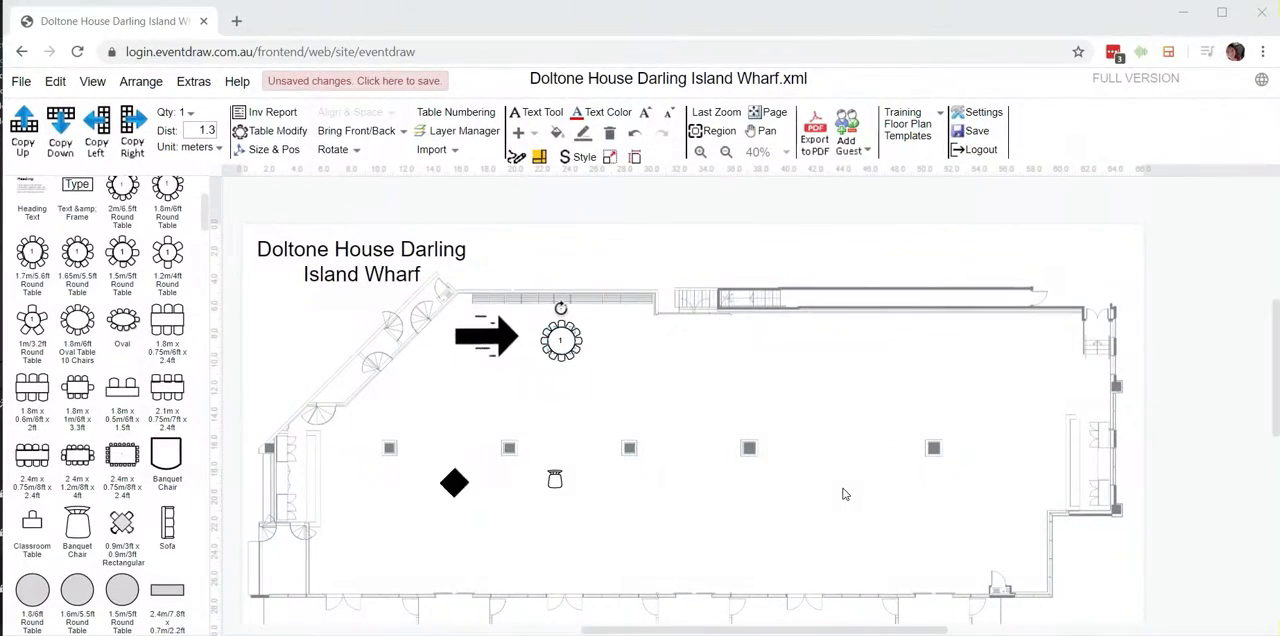
# Duplicate the selected round table into two rows of round tables with chairs near the top of the room.
pyautogui.moveTo(488, 336); pyautogui.dragTo(490, 484)
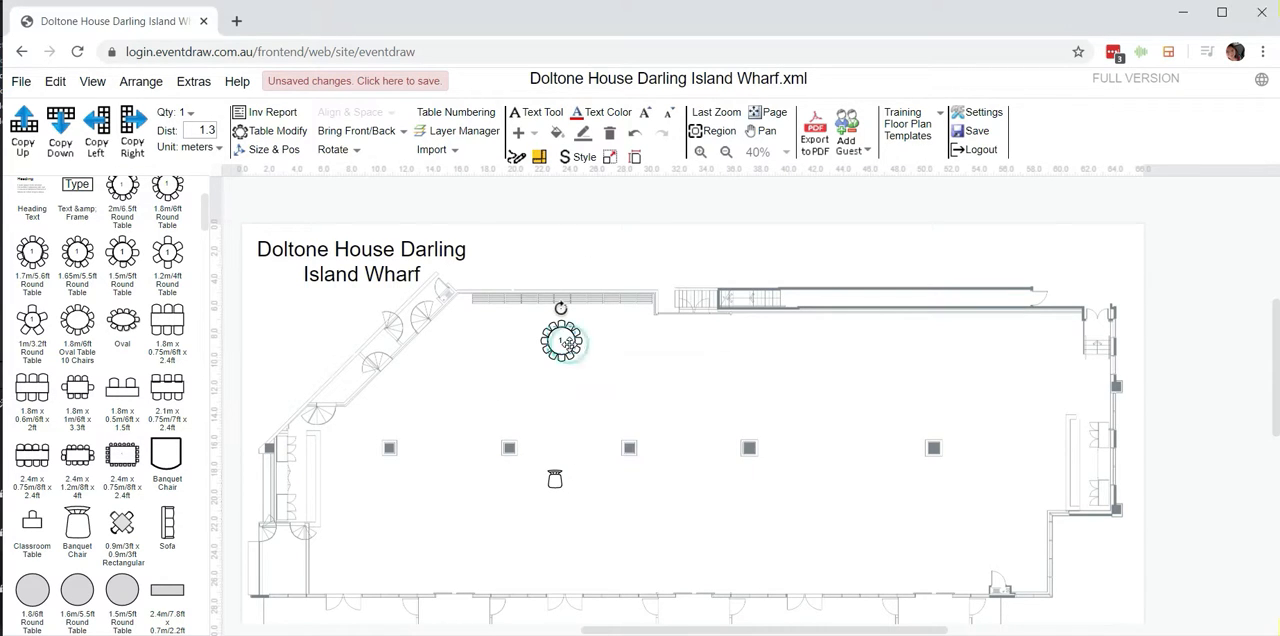
pyautogui.click(60, 132)
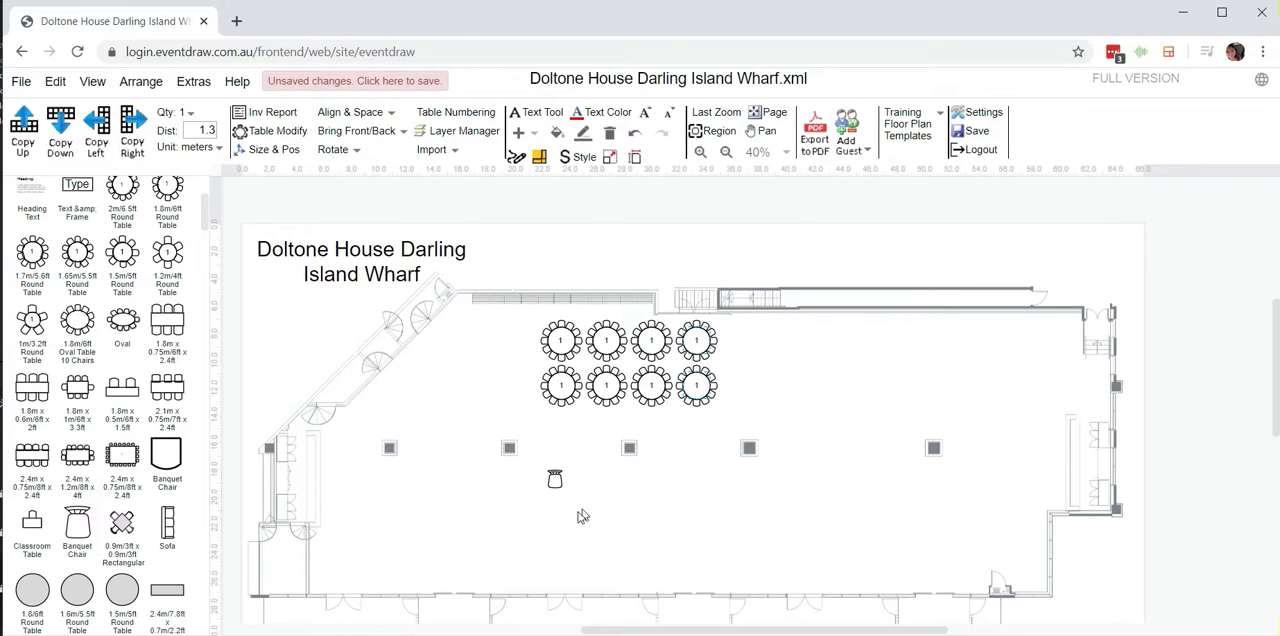
# Copy the banquet chair rightward with Qty 10 into a row across the middle of the room.
pyautogui.click(554, 478)
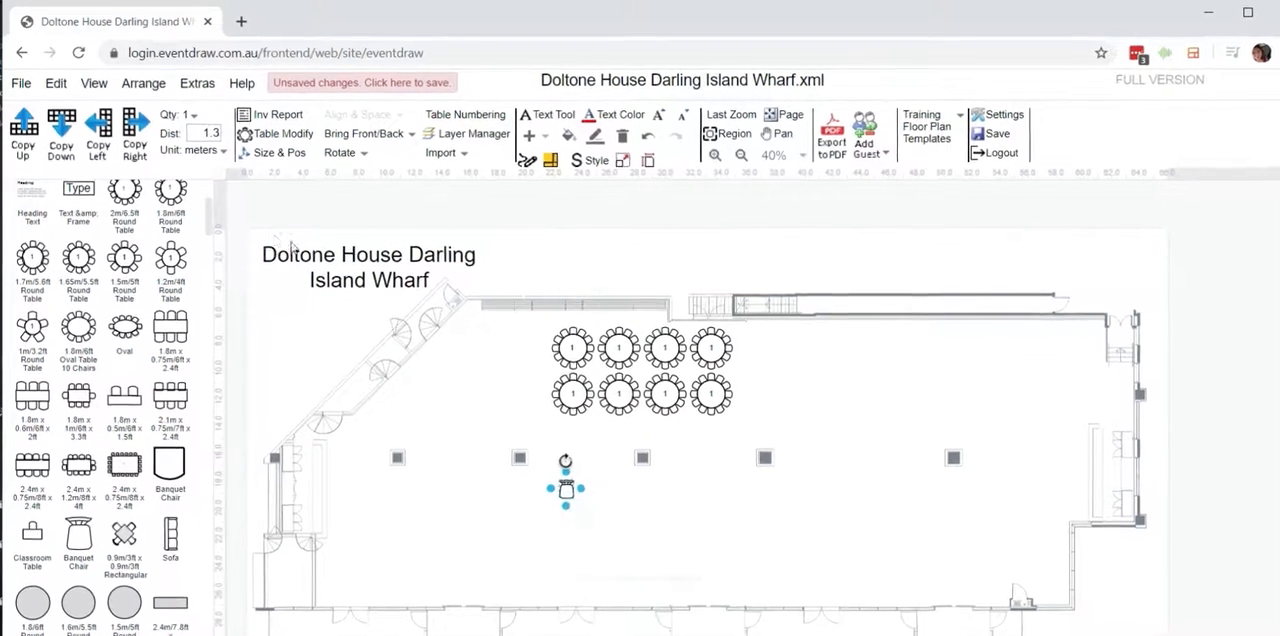
pyautogui.click(208, 114)
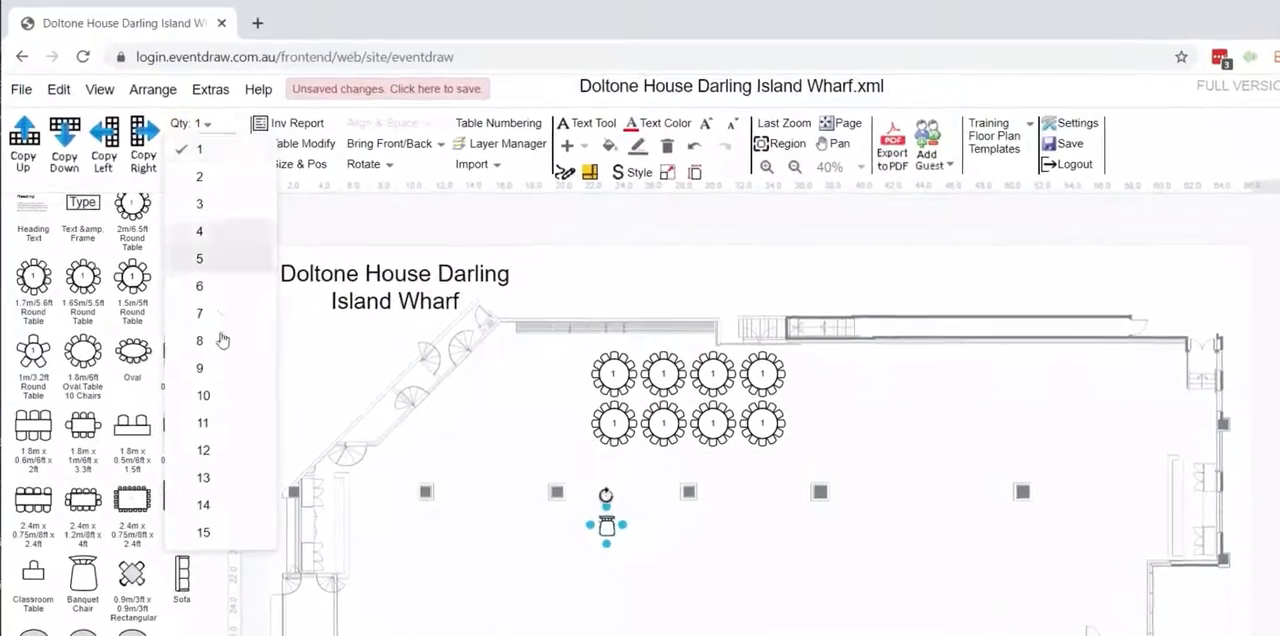
pyautogui.click(204, 396)
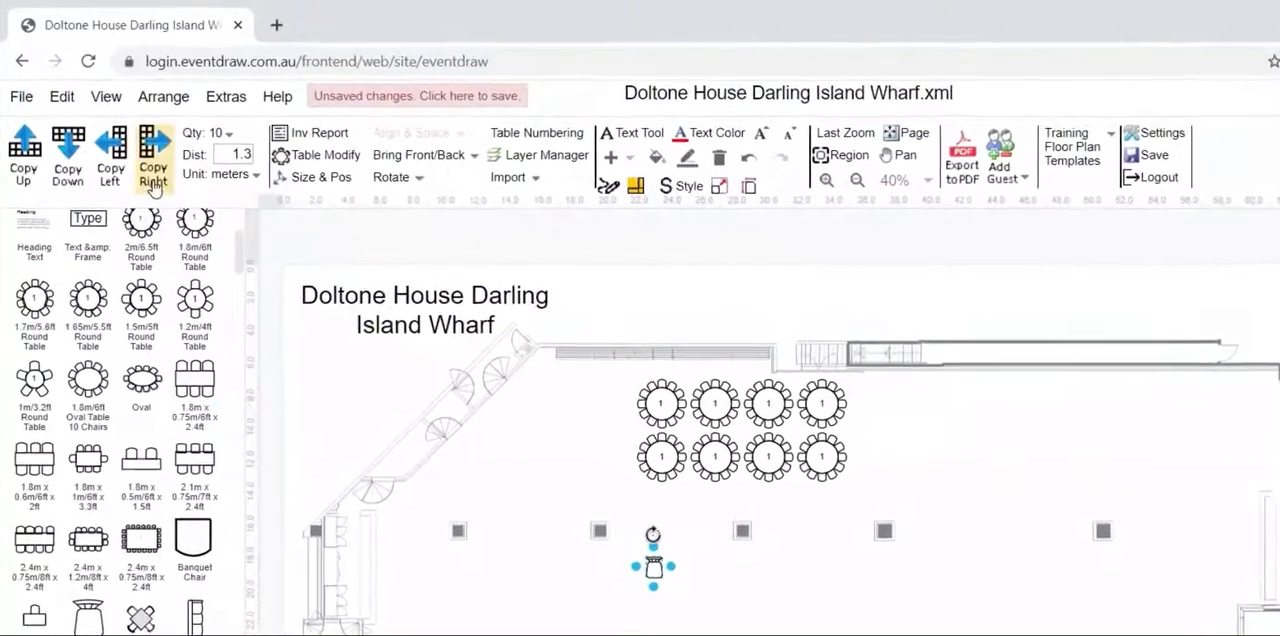
pyautogui.click(110, 148)
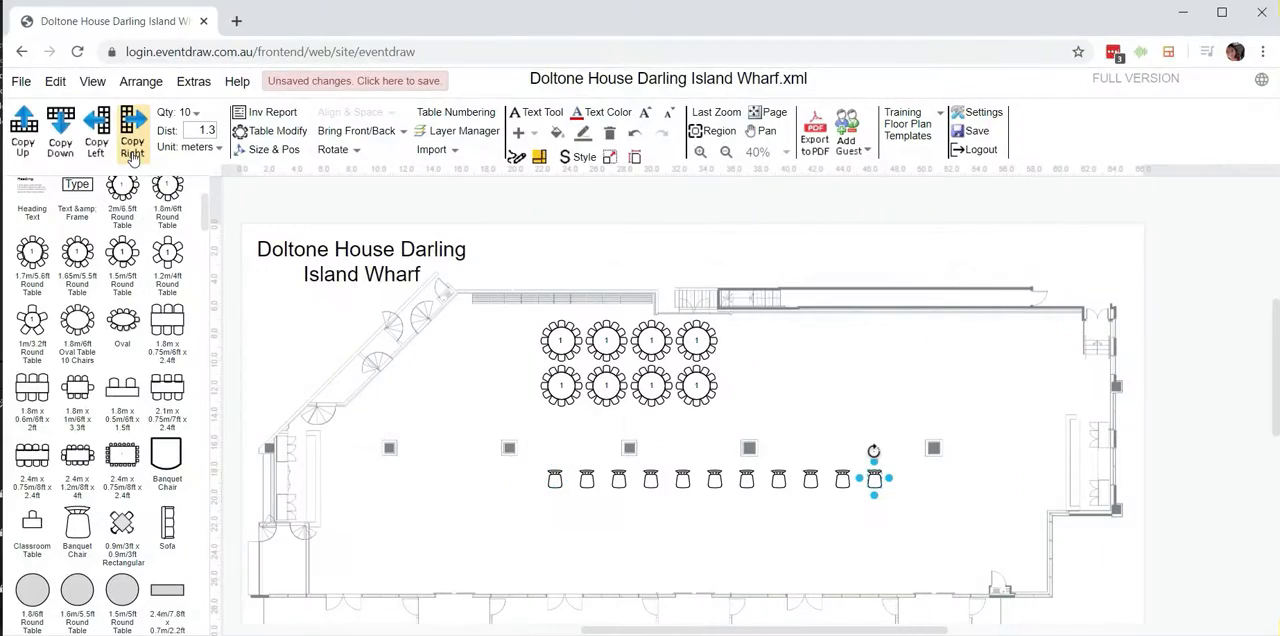